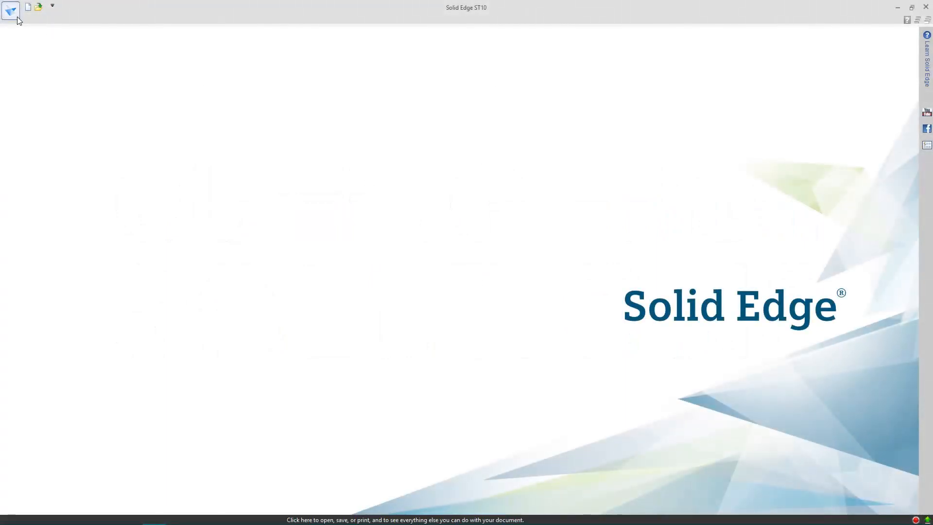
# Open the Application menu to show the Open page with recent files
pyautogui.click(10, 10)
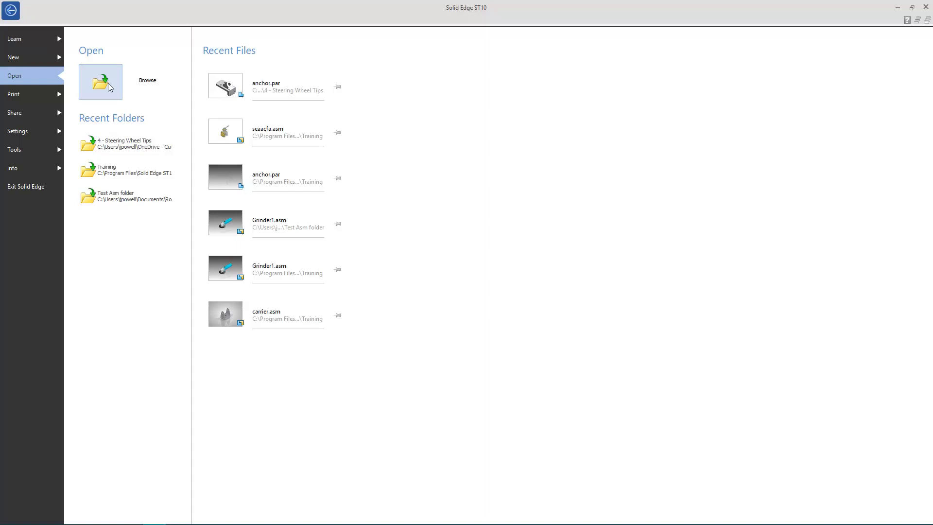
# Browse to Desktop > AutoCAD files and open Connecting Block.dwg
pyautogui.click(100, 82)
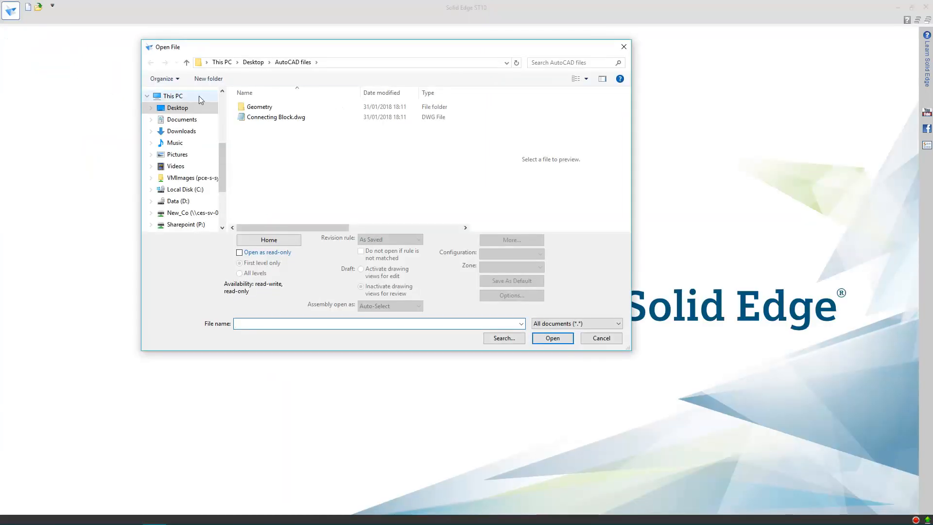
pyautogui.click(276, 116)
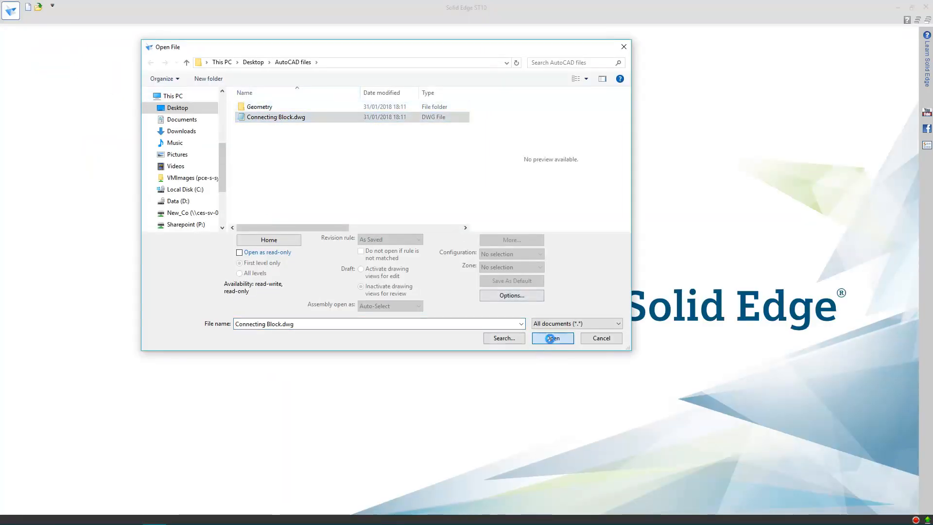
pyautogui.click(551, 337)
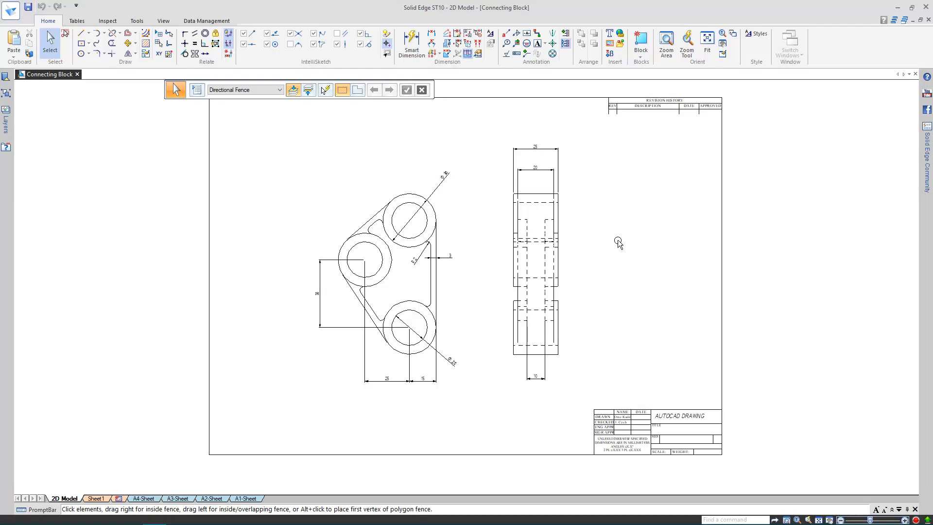
# Switch the ribbon to the Tools tab to reach Create 3D
pyautogui.click(136, 21)
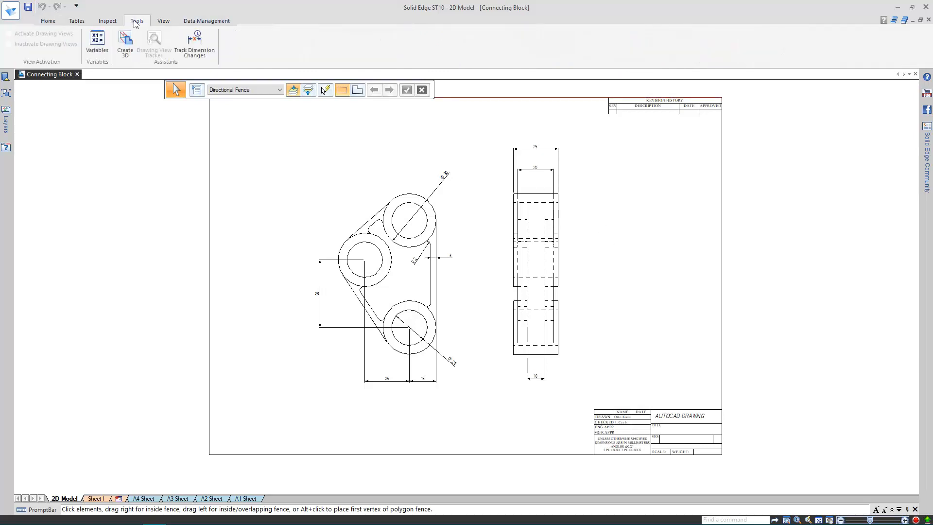
pyautogui.moveTo(356, 138)
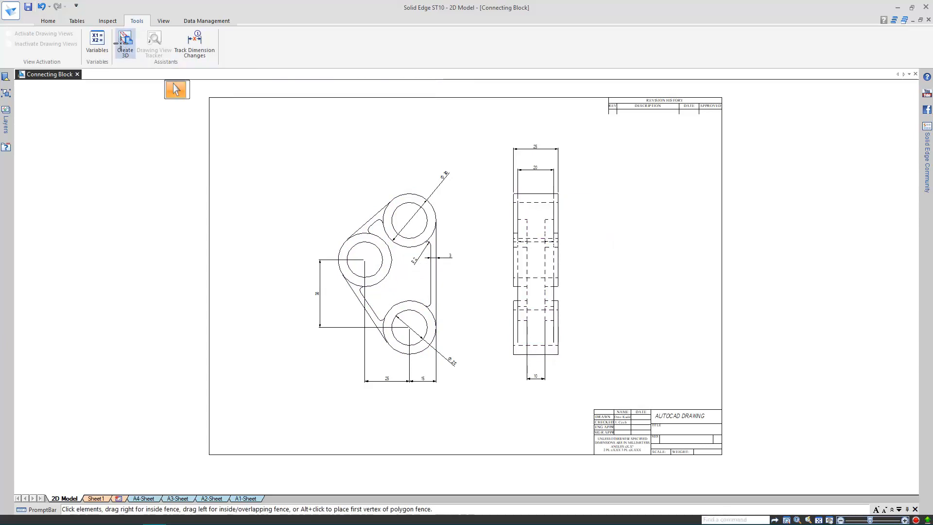
# Start Create 3D with the iso metric part.par template and advance to the first view
pyautogui.click(124, 43)
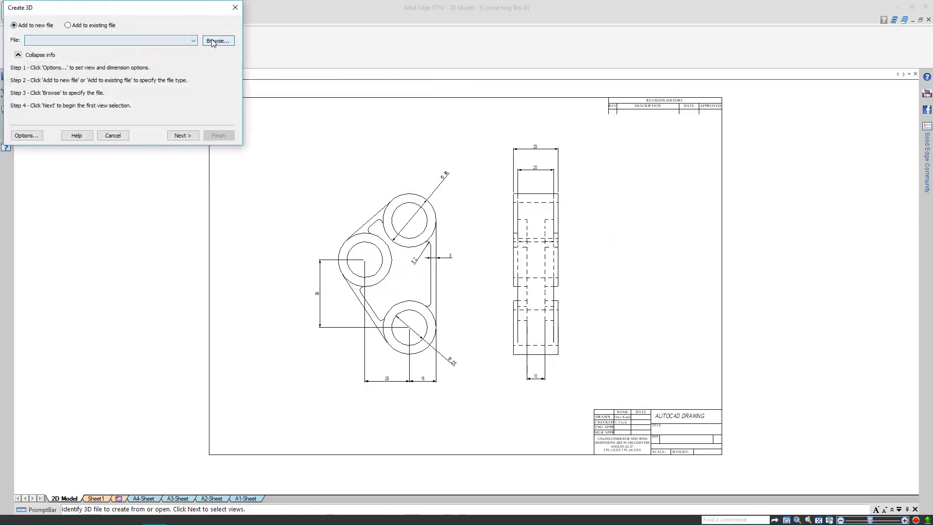
pyautogui.click(218, 41)
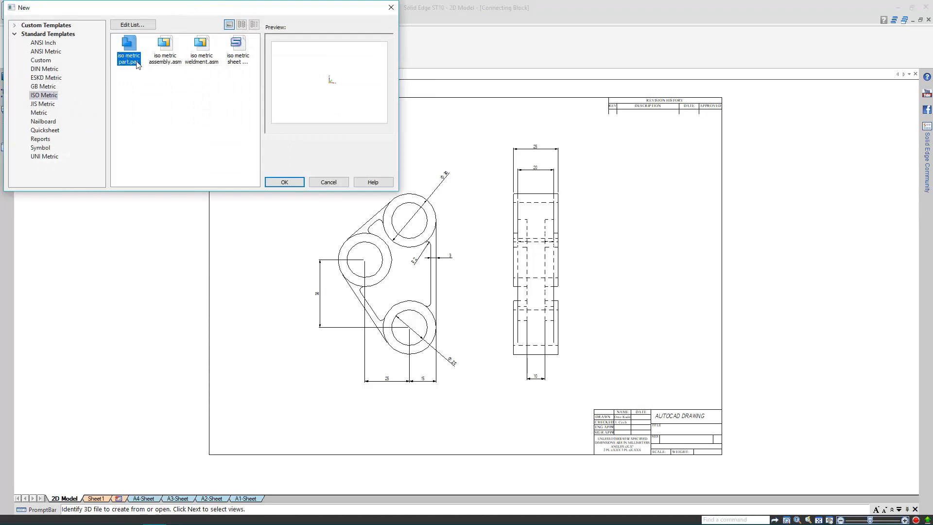
pyautogui.click(283, 182)
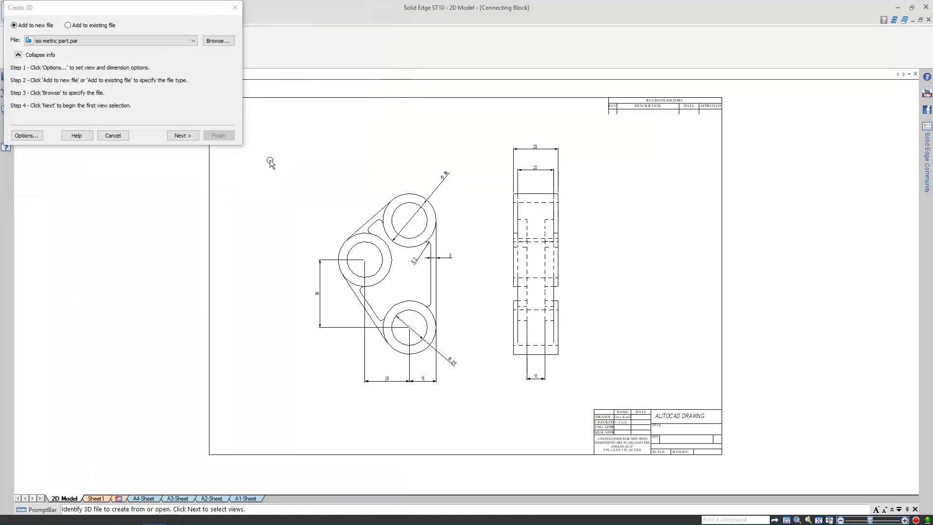
pyautogui.click(182, 135)
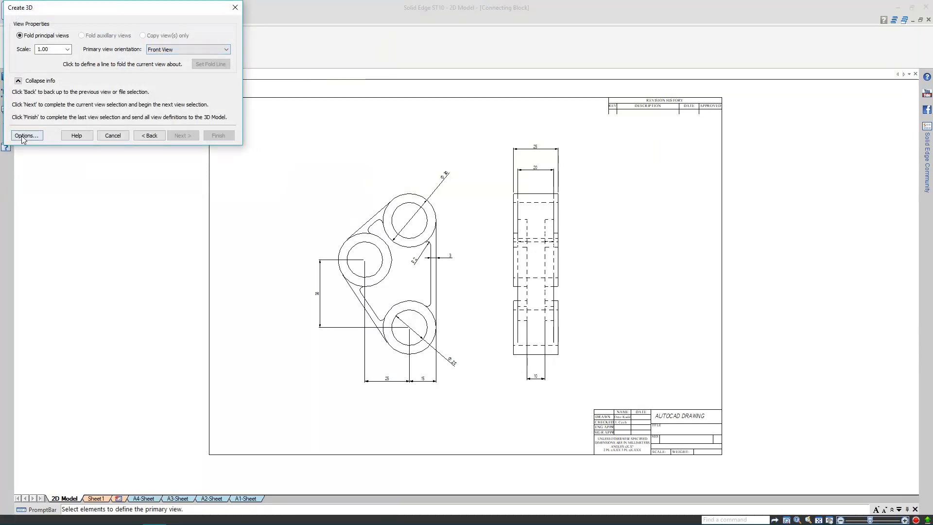
# Set Create 3D options to first-angle projection with linear and radial dimensions
pyautogui.click(27, 135)
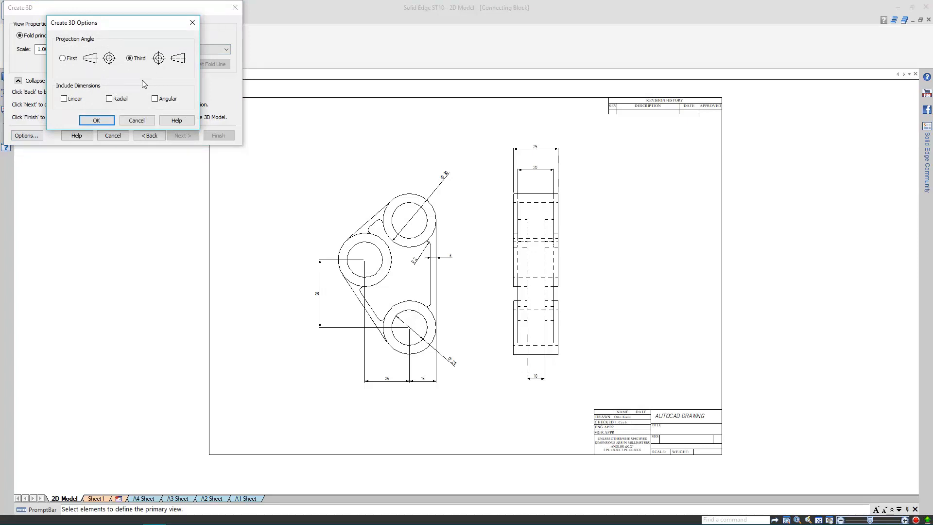
pyautogui.click(63, 59)
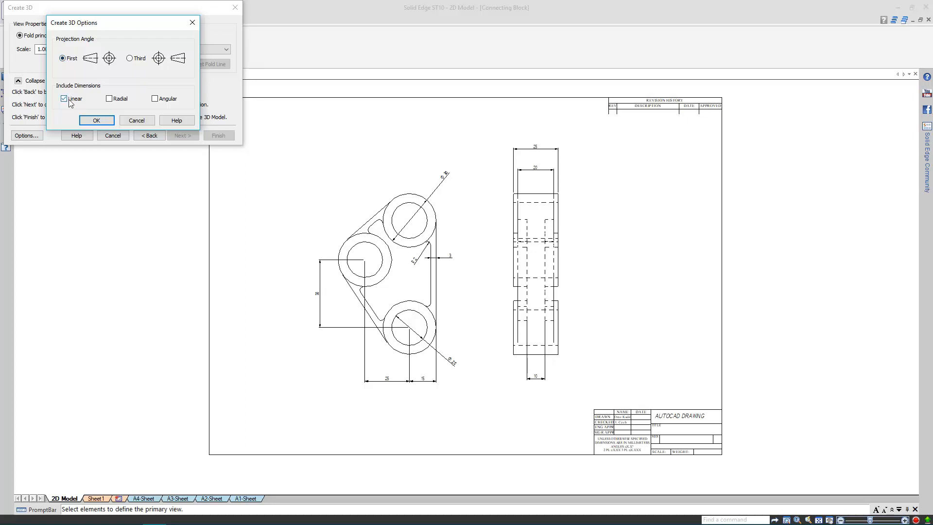
pyautogui.click(109, 98)
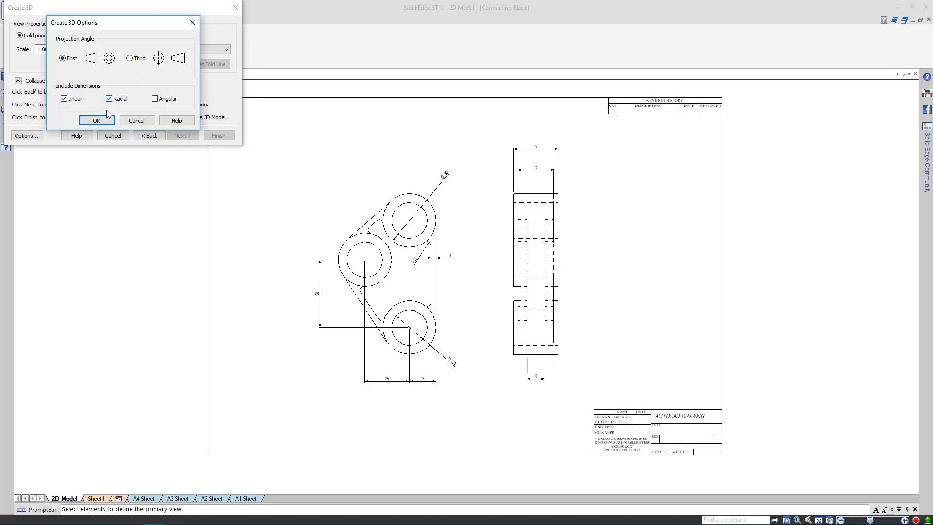
pyautogui.click(96, 120)
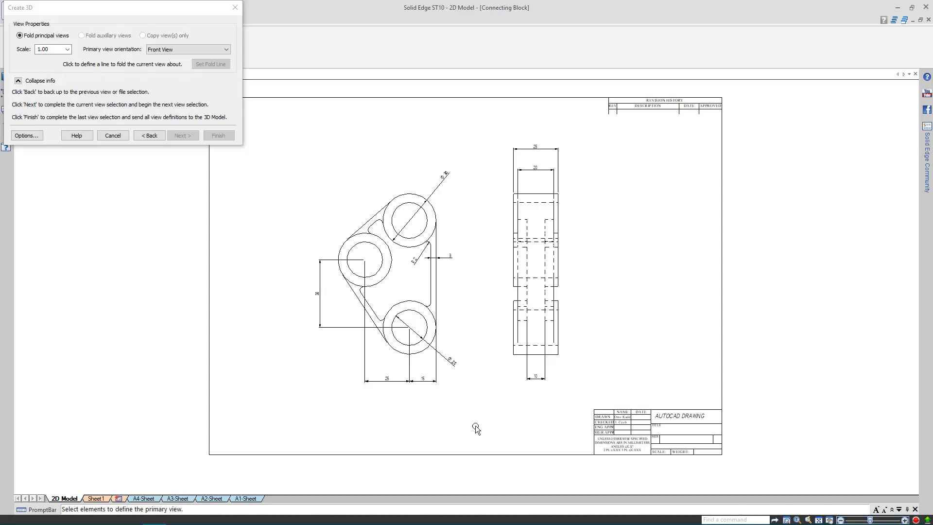
# Pick the triangular front view as the primary view and advance to the next view
pyautogui.click(381, 268)
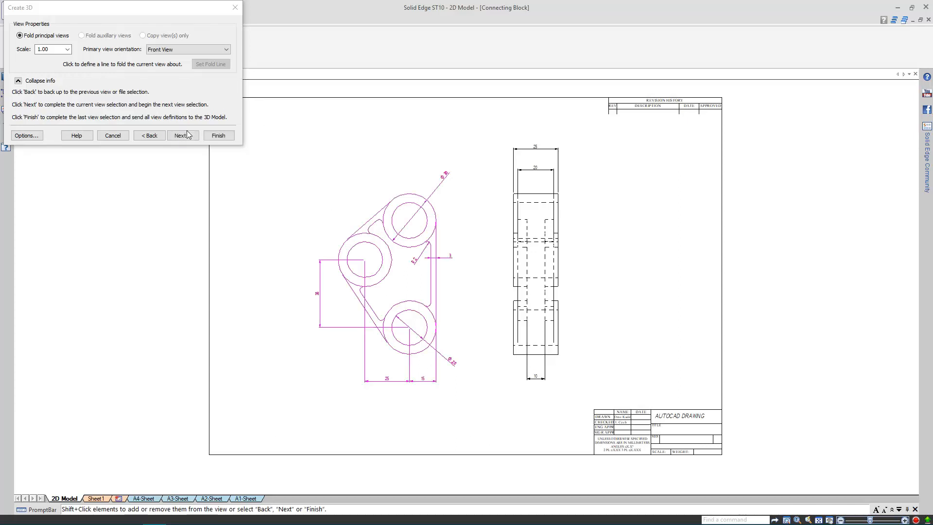
pyautogui.click(180, 135)
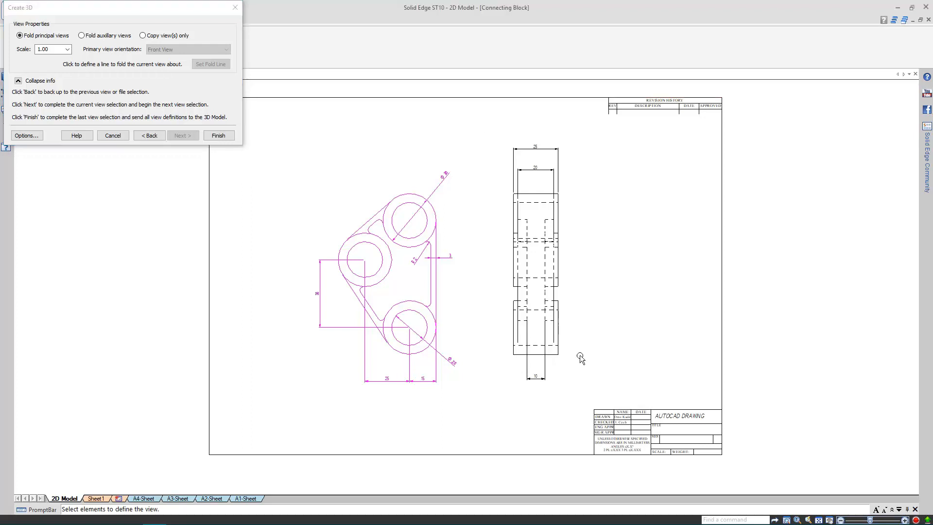
# Select the side view and set its fold line along the view's bottom edge
pyautogui.click(535, 250)
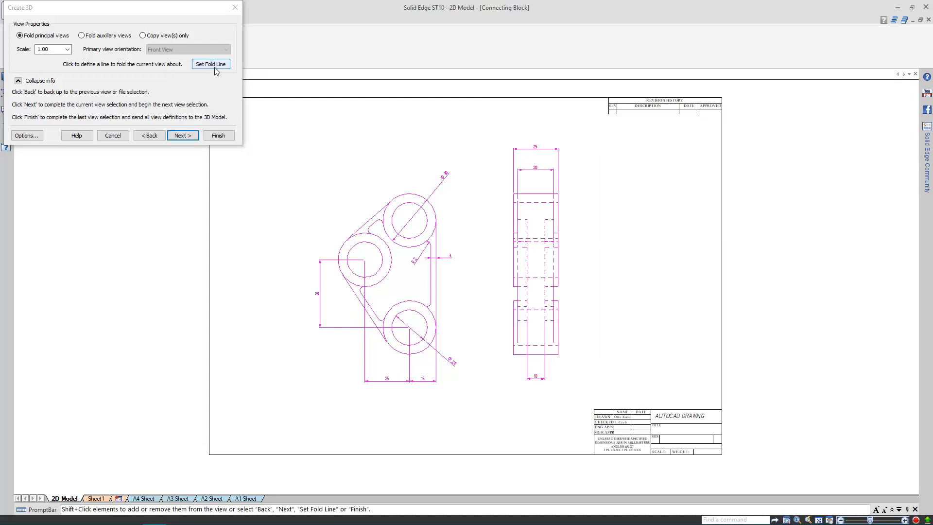
pyautogui.moveTo(215, 80)
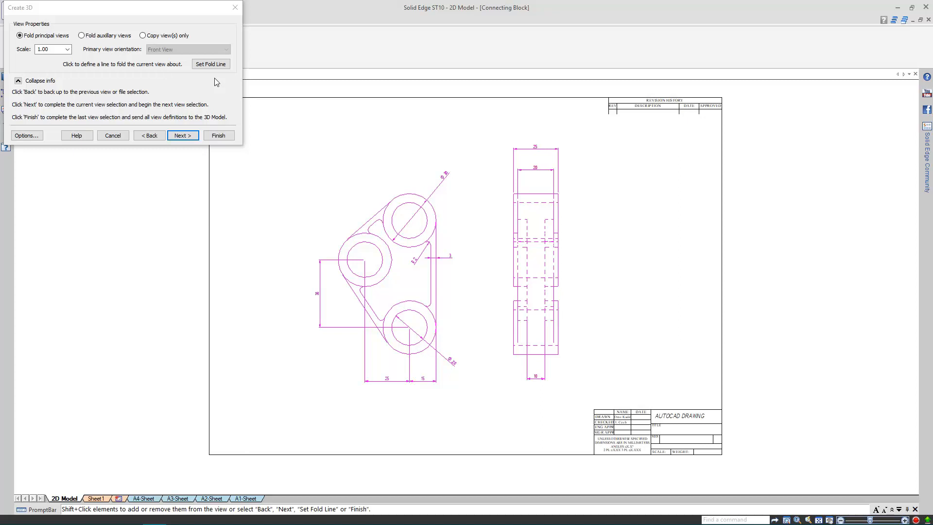
pyautogui.click(210, 63)
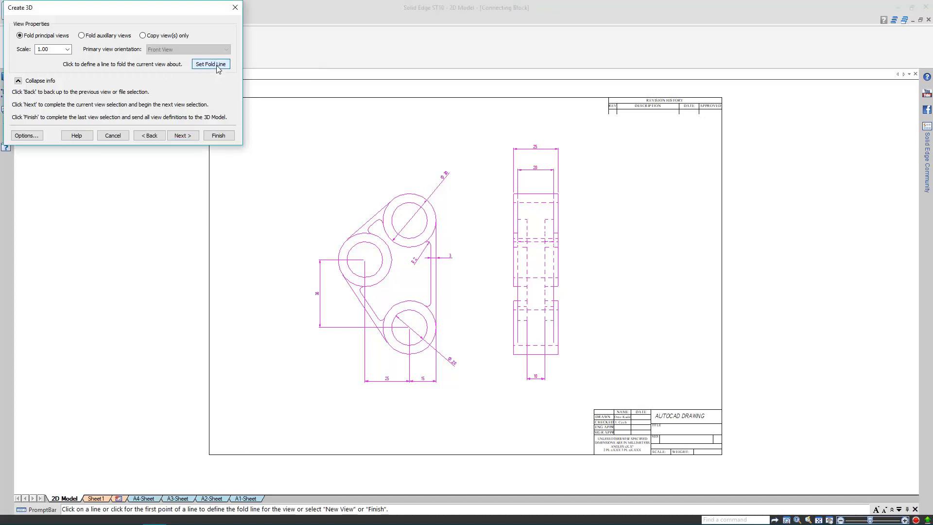
pyautogui.click(210, 64)
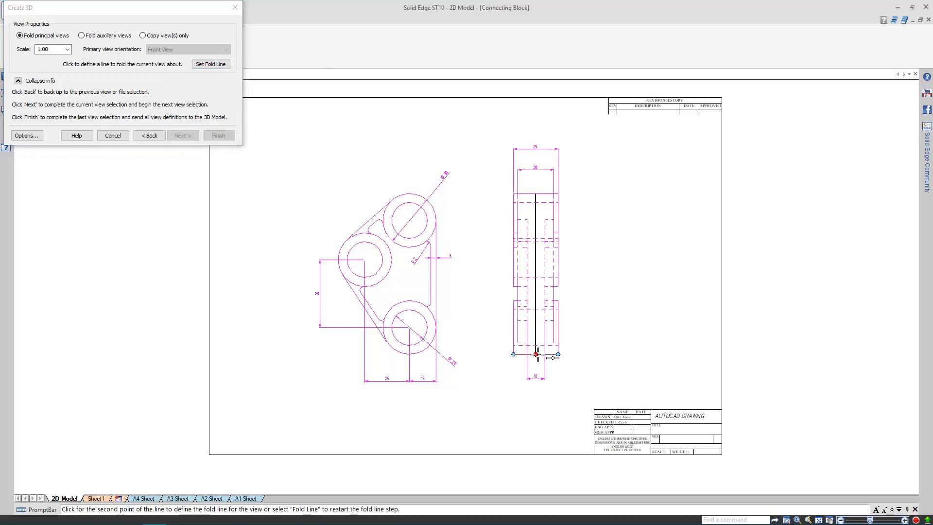
pyautogui.click(534, 355)
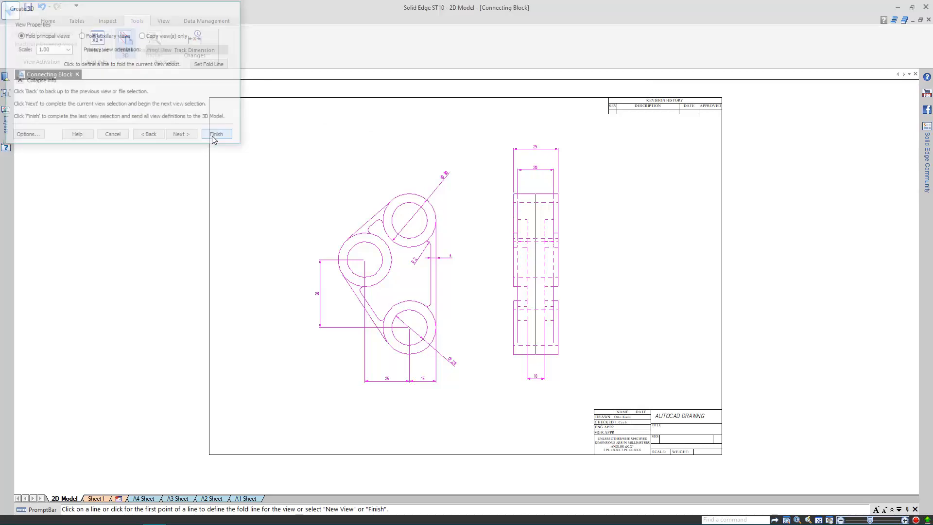
# Finish Create 3D to load the folded views into a new synchronous part
pyautogui.click(217, 133)
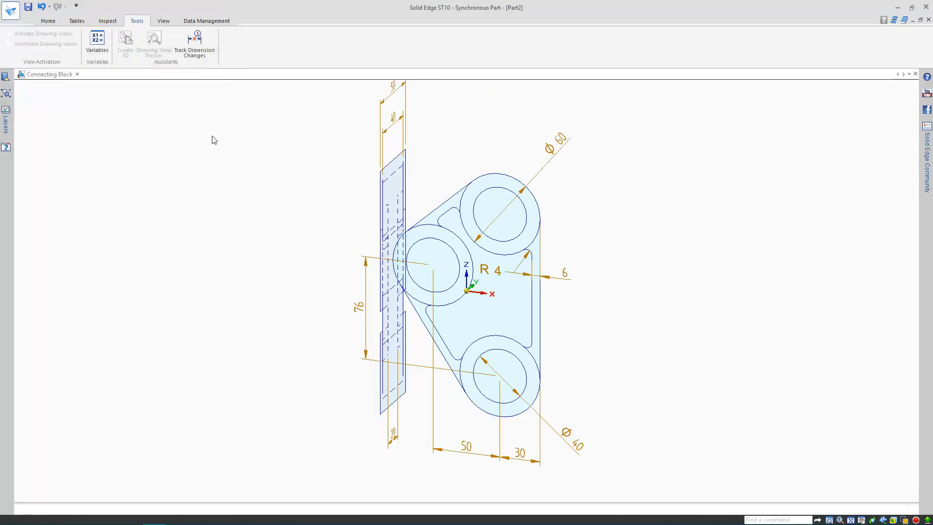
pyautogui.click(97, 74)
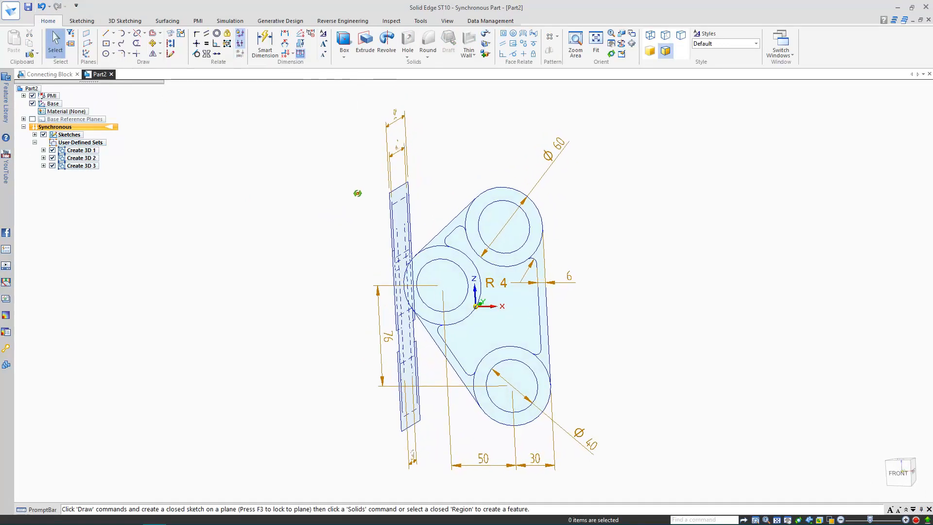
pyautogui.moveTo(572, 341)
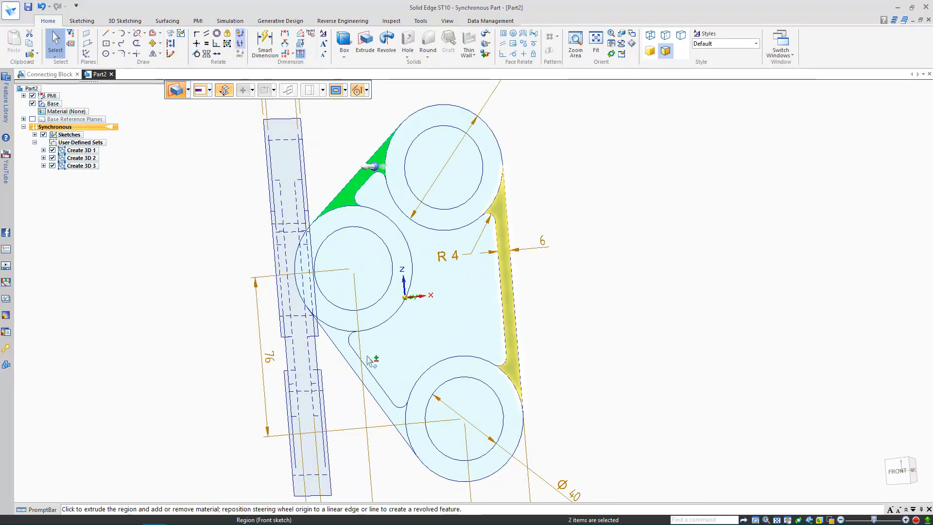
# Extrude the two web regions into Protrusion 1 and orbit to inspect the solid
pyautogui.click(357, 384)
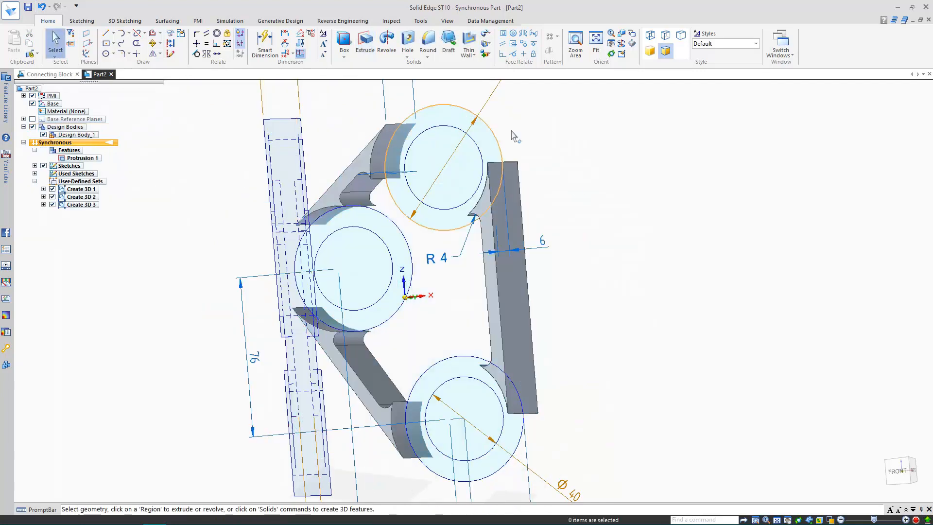
pyautogui.moveTo(589, 204)
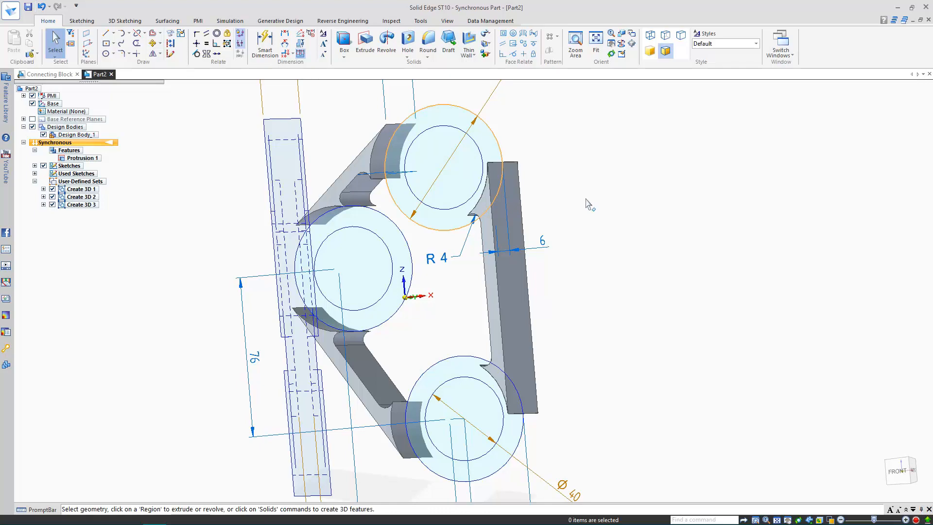
pyautogui.moveTo(586, 202); pyautogui.dragTo(497, 140)
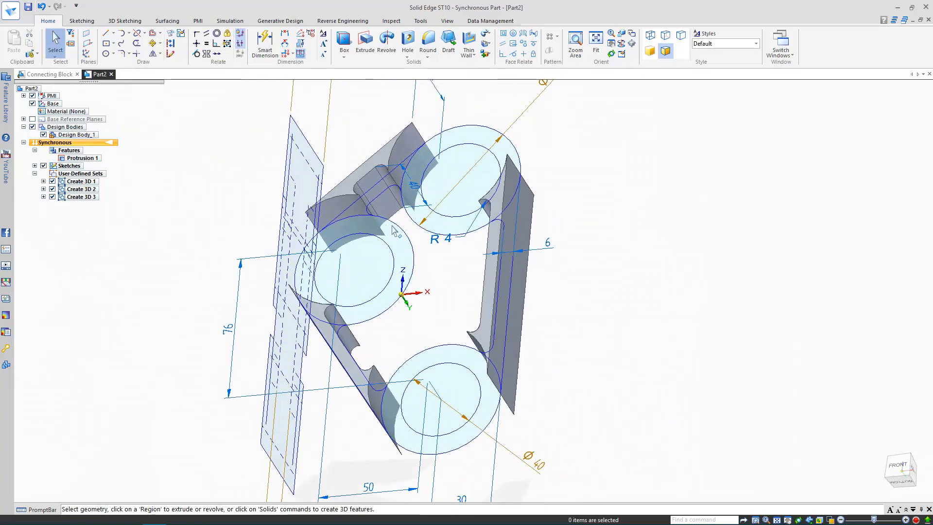
# Extrude the three ring regions into cylindrical bosses as Protrusion 2
pyautogui.click(351, 268)
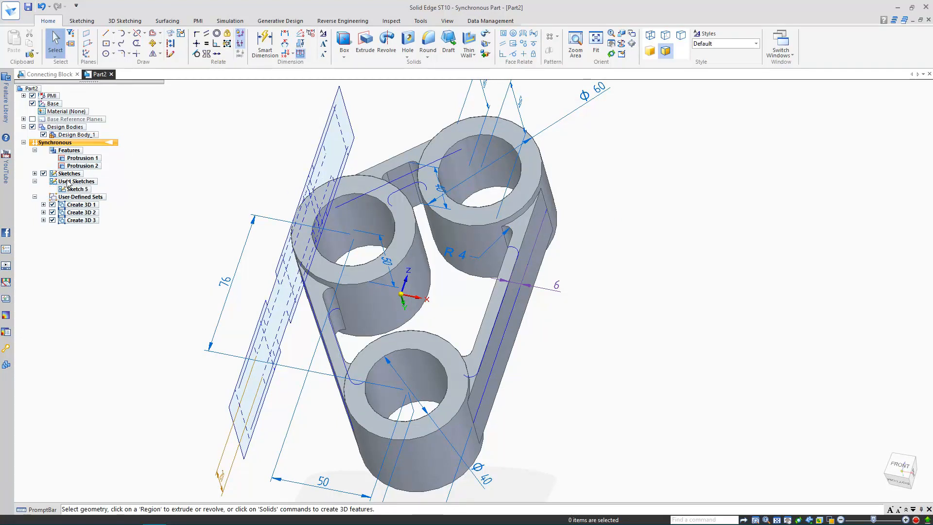
# Extrude the remaining central plate region into Protrusion 3 and fit the view
pyautogui.rightClick(75, 188)
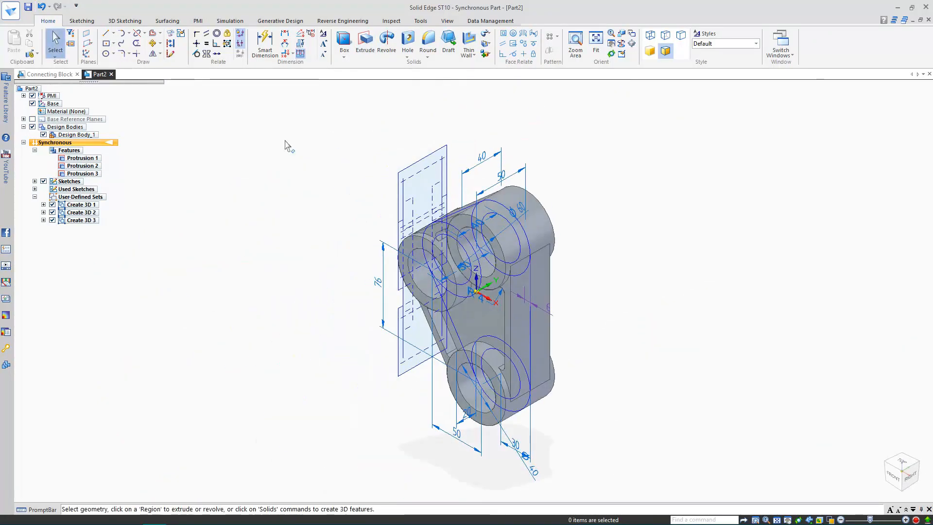
# Hide all sketches from the graphics area's right-click Hide All menu
pyautogui.rightClick(287, 146)
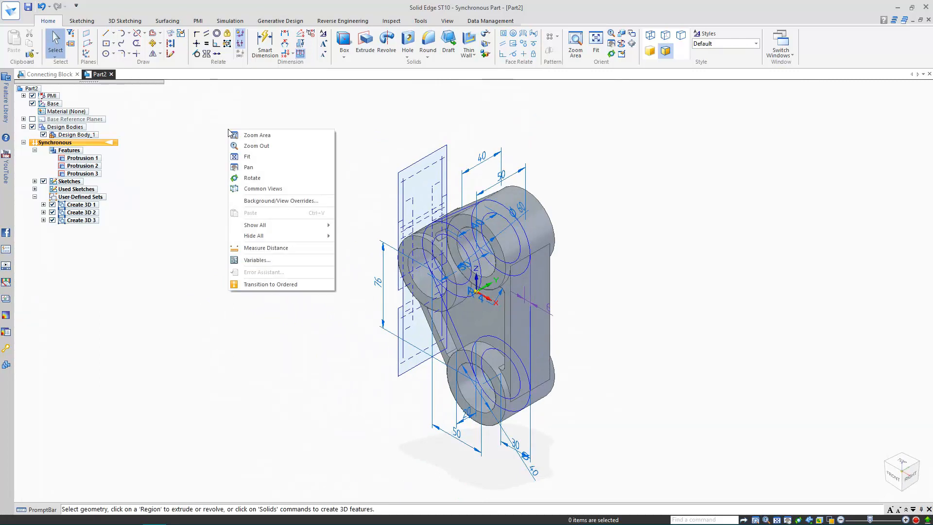
pyautogui.moveTo(254, 235)
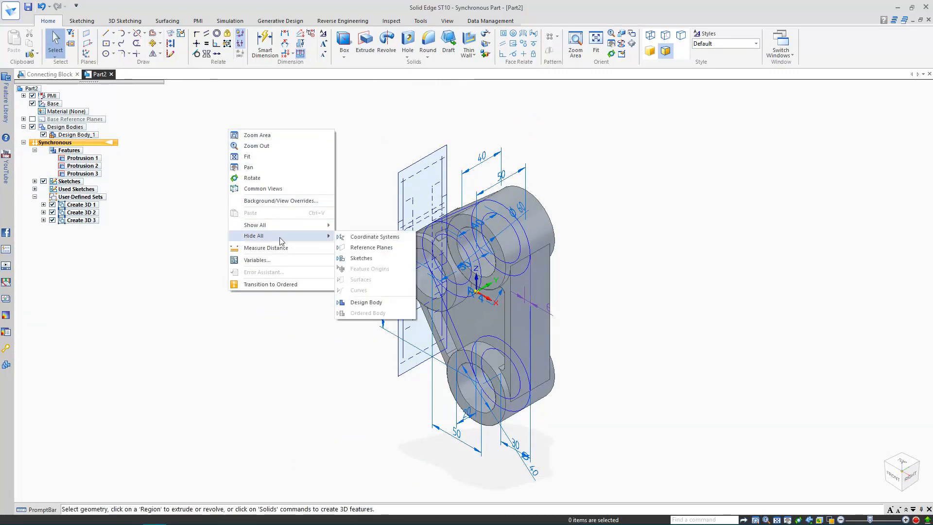
pyautogui.click(361, 258)
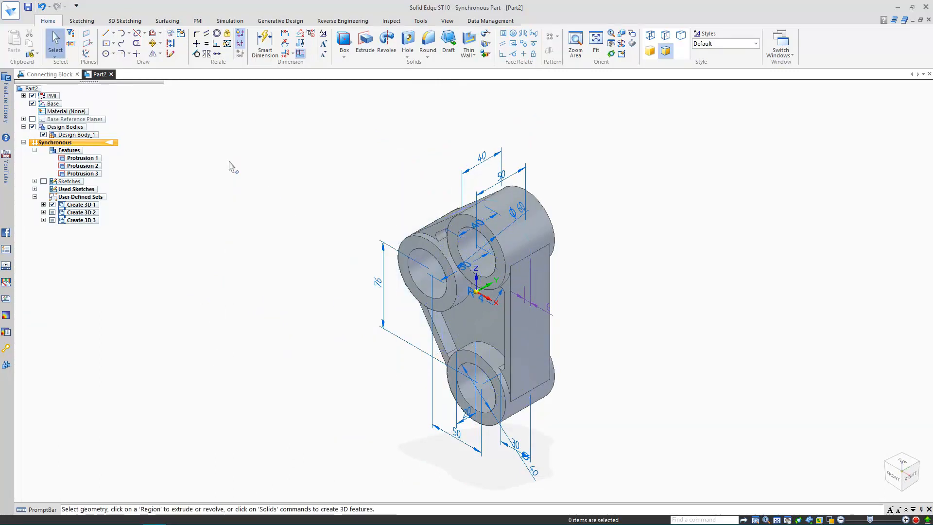